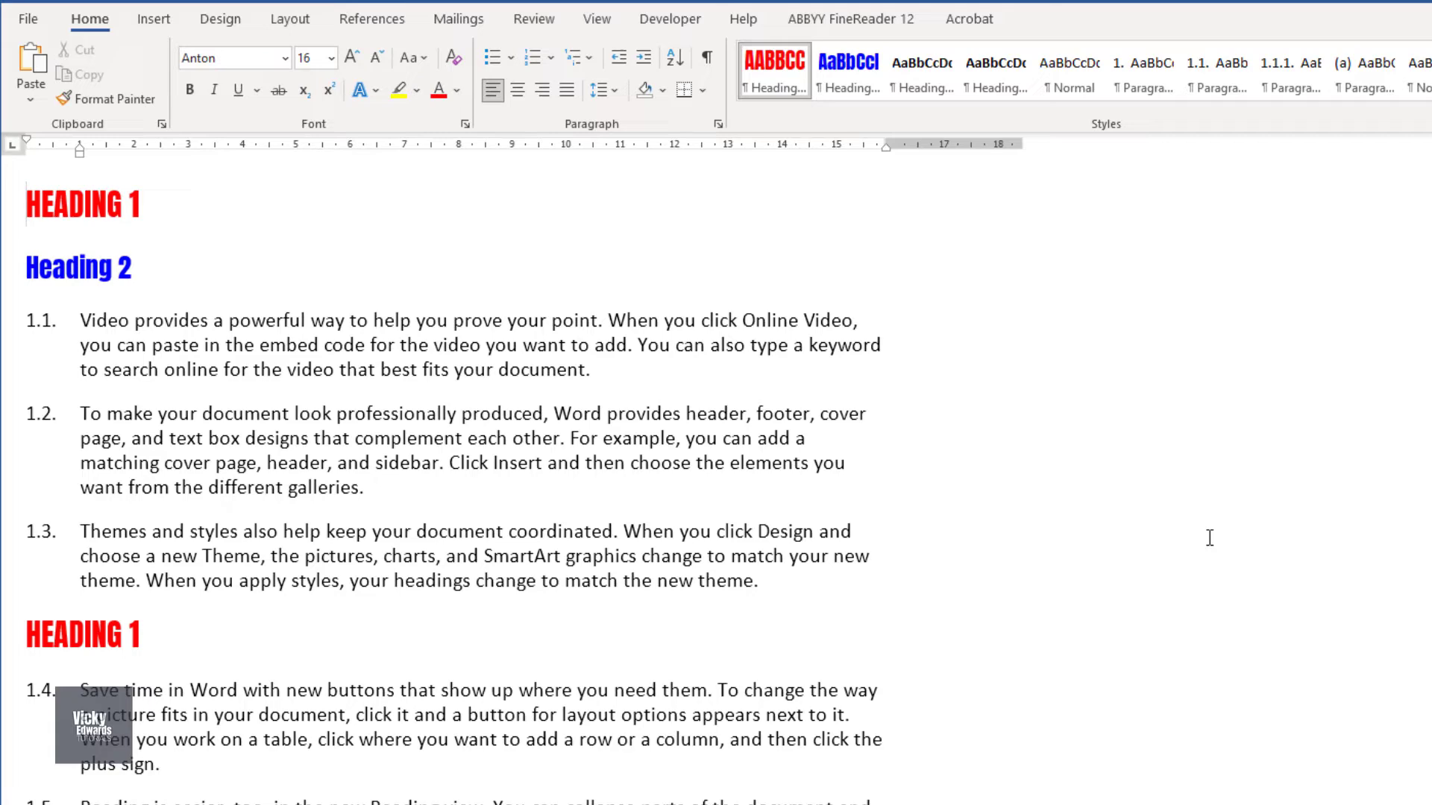
mouse_move(1217, 538)
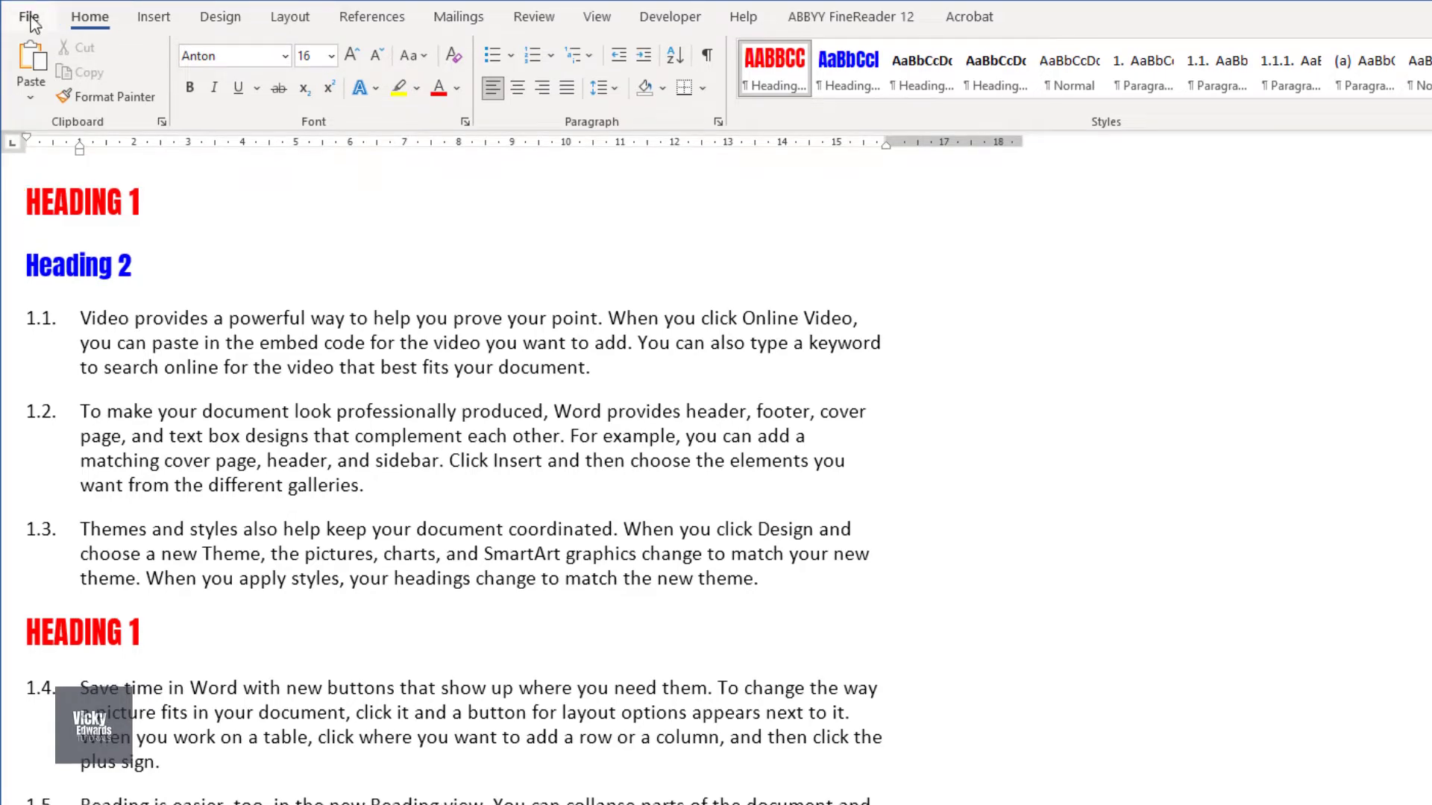
Go to File and bring up the Word Options window.
left_click(27, 17)
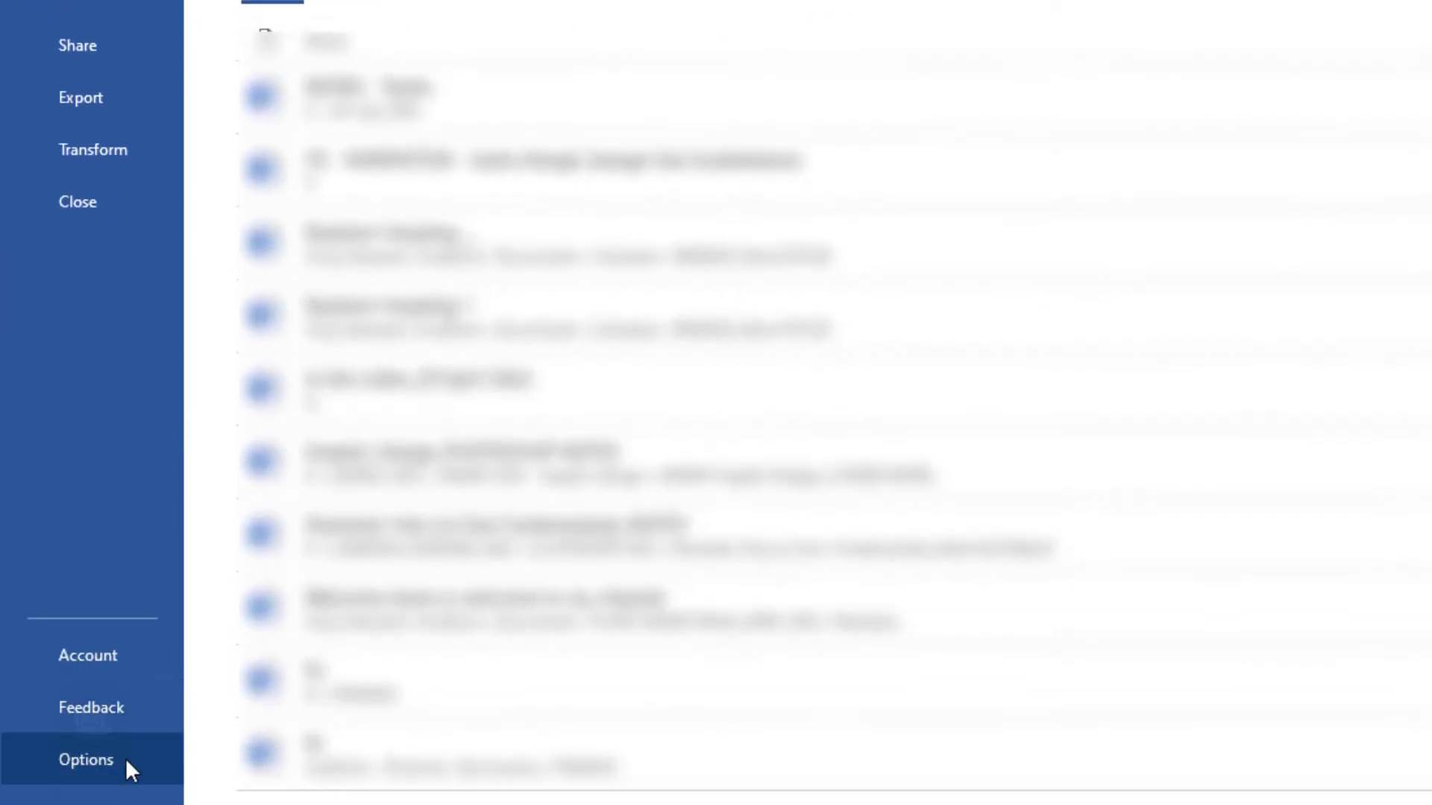
left_click(87, 759)
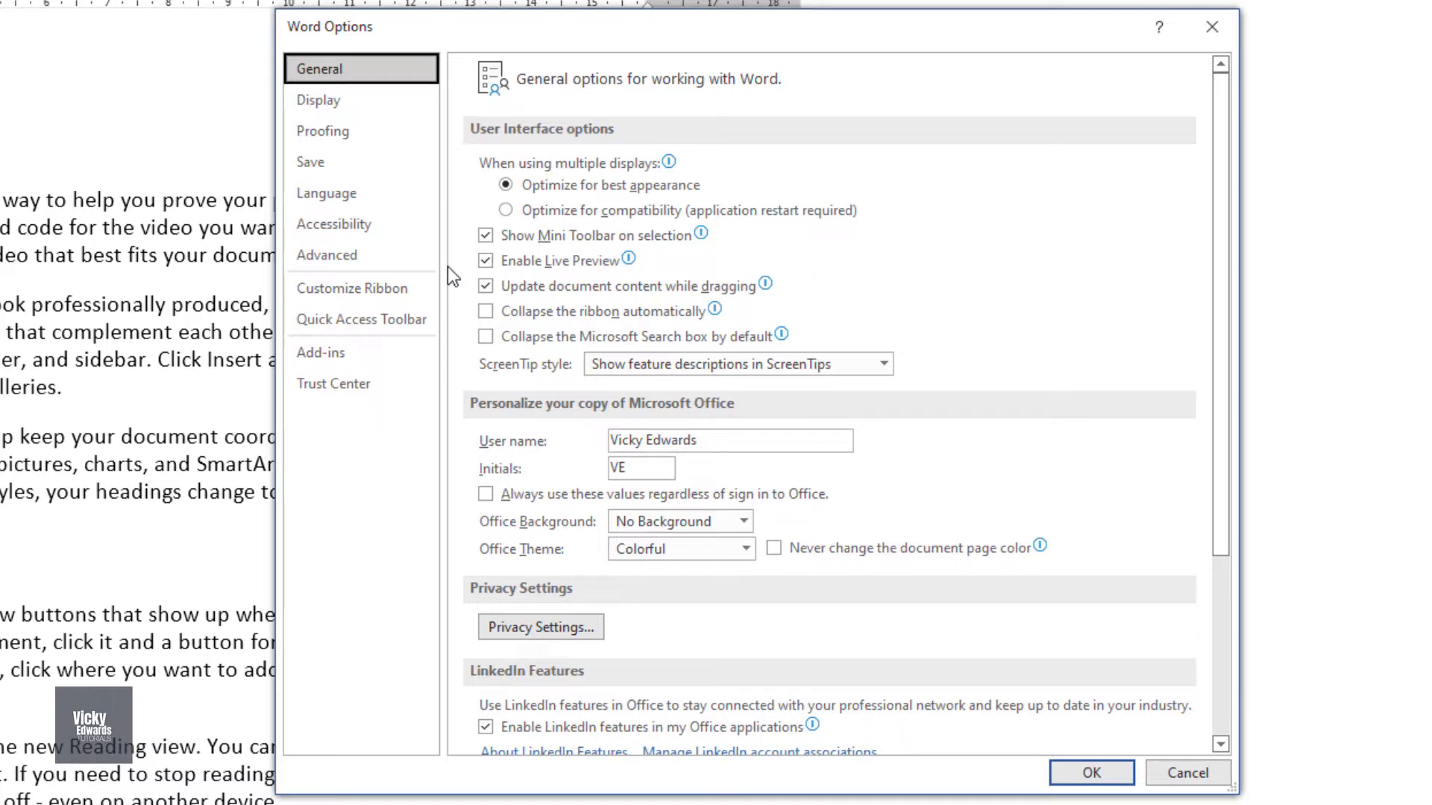
In Advanced > Display, set the Draft and Outline style area pane width to 3 cm.
left_click(326, 255)
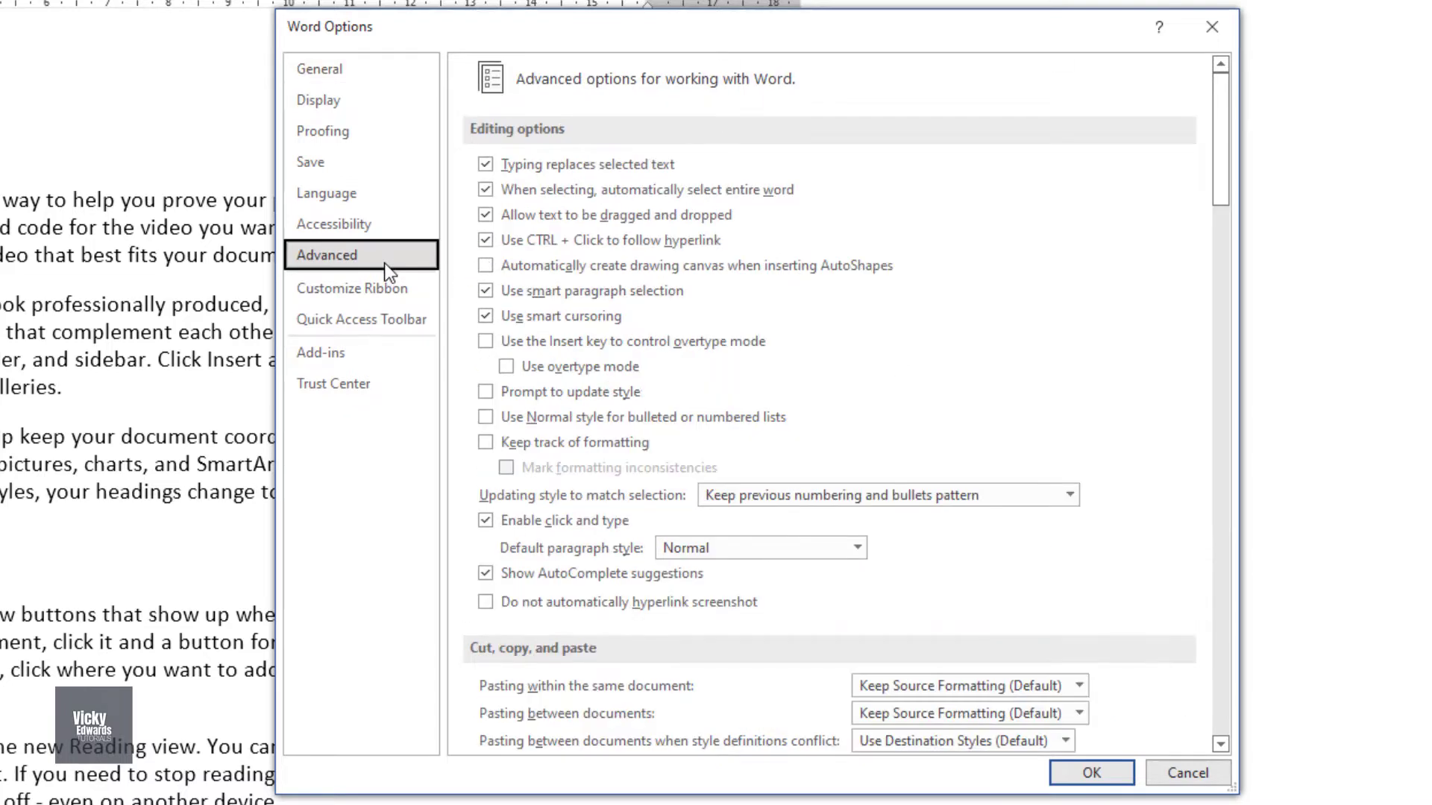
scroll("down", 3)
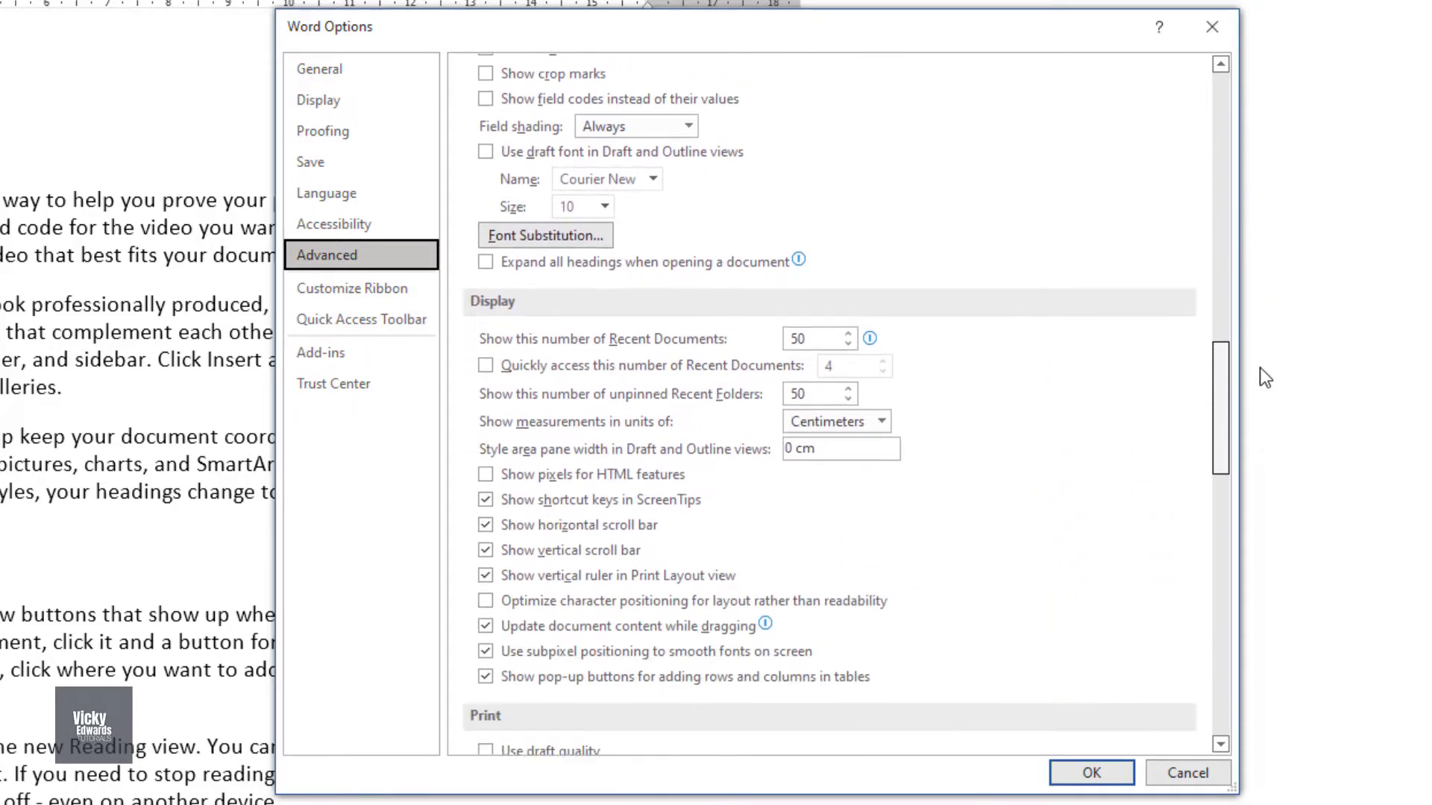
scroll("down", 3)
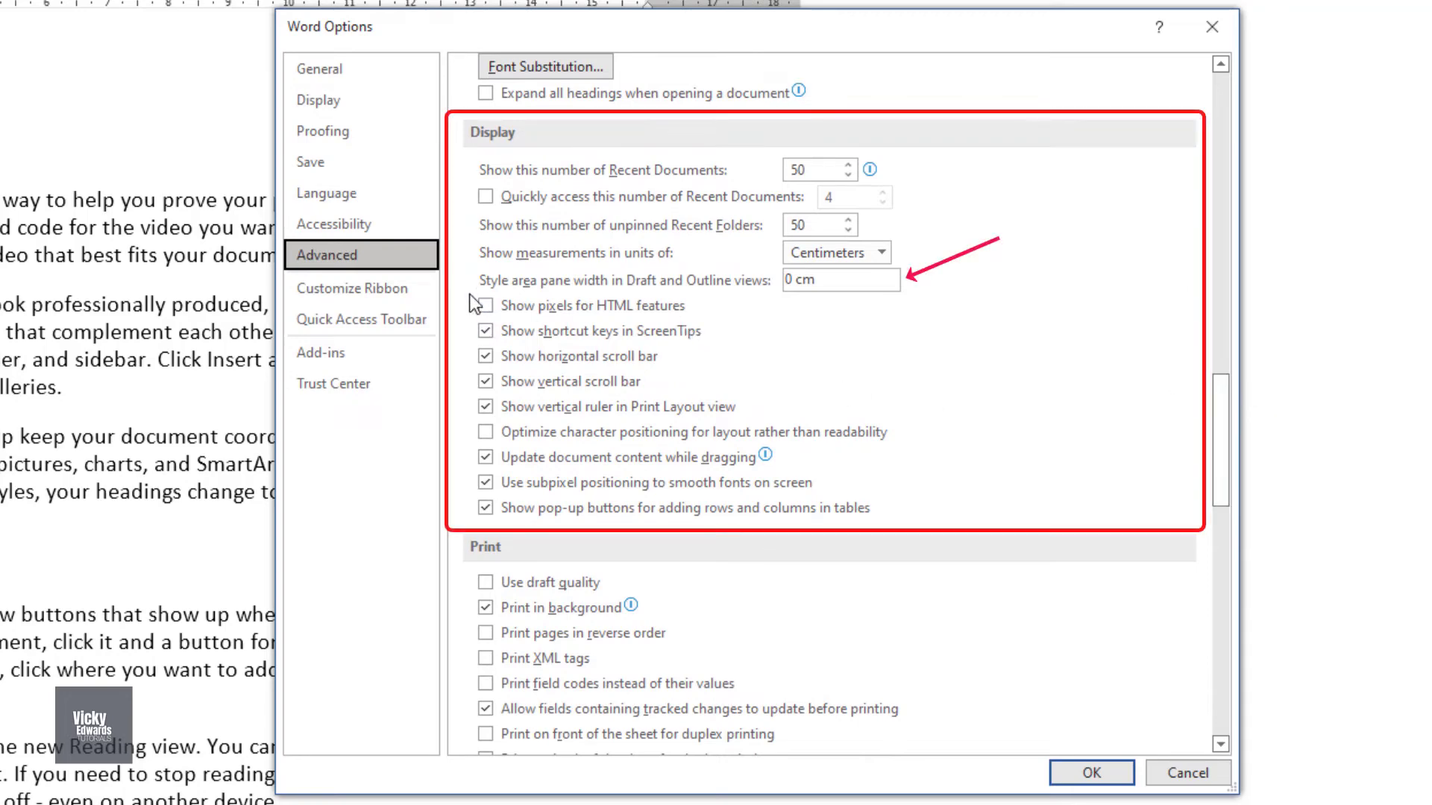
left_click(838, 281)
type("3")
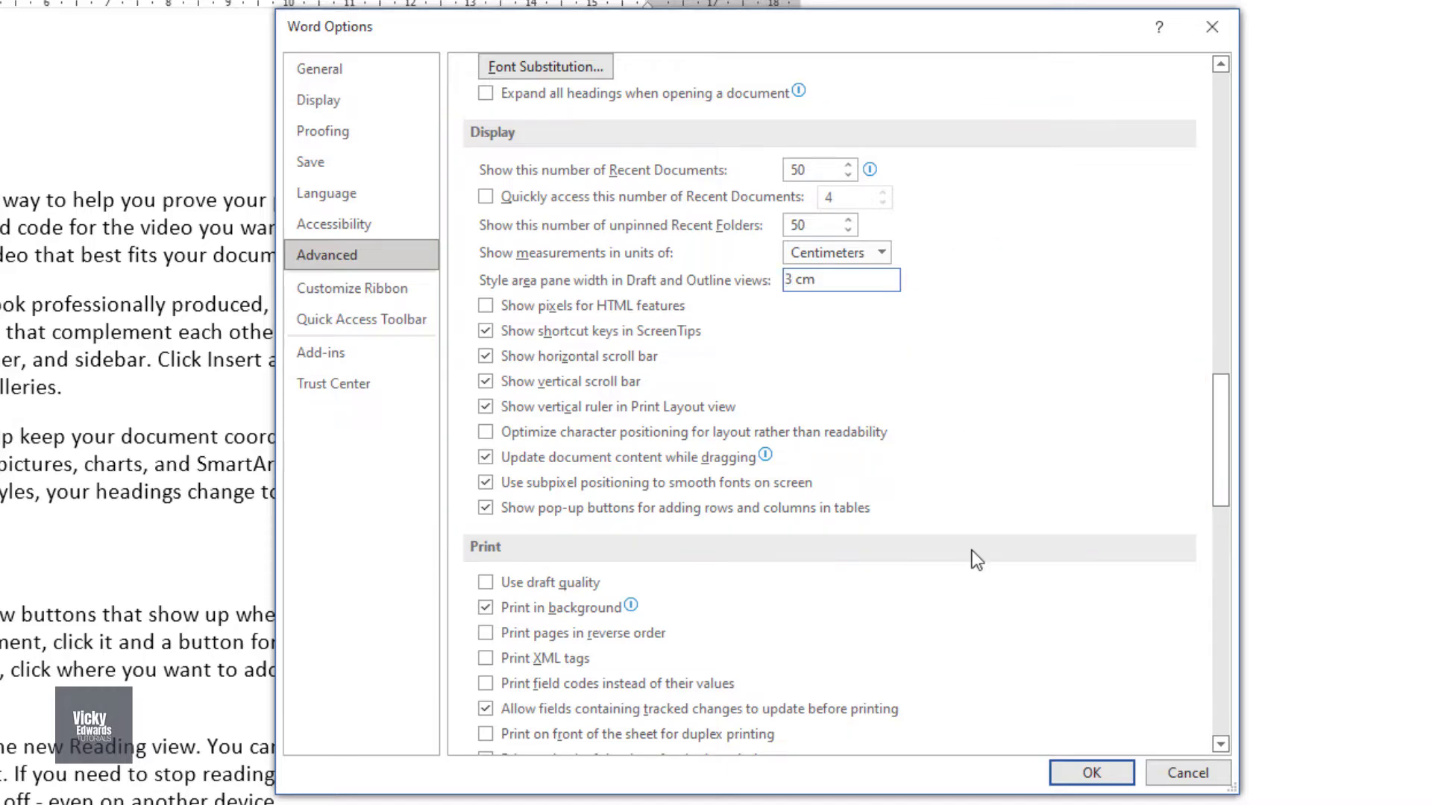
Confirm with OK so Draft view shows each paragraph's style name in the left pane.
left_click(1090, 772)
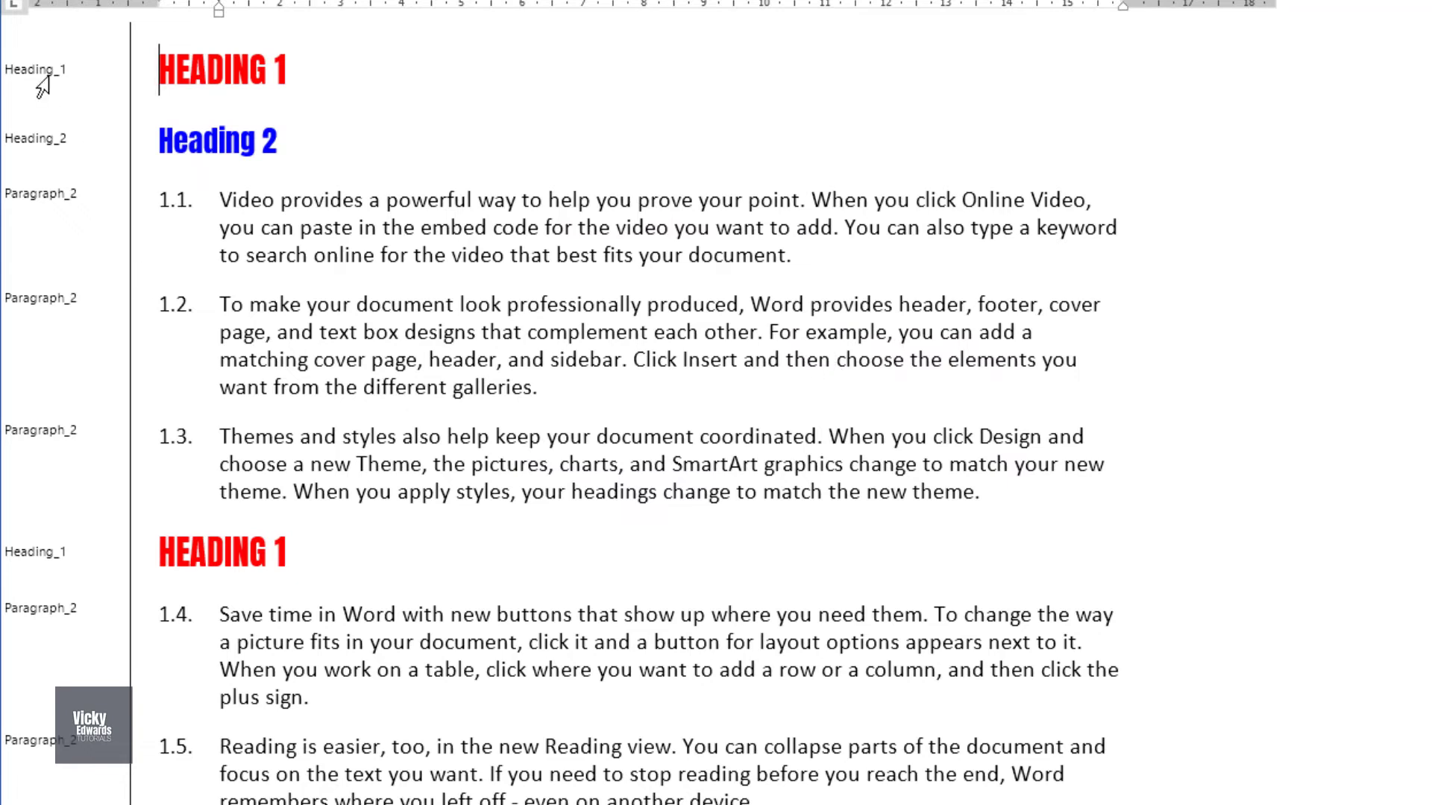
mouse_move(129, 505)
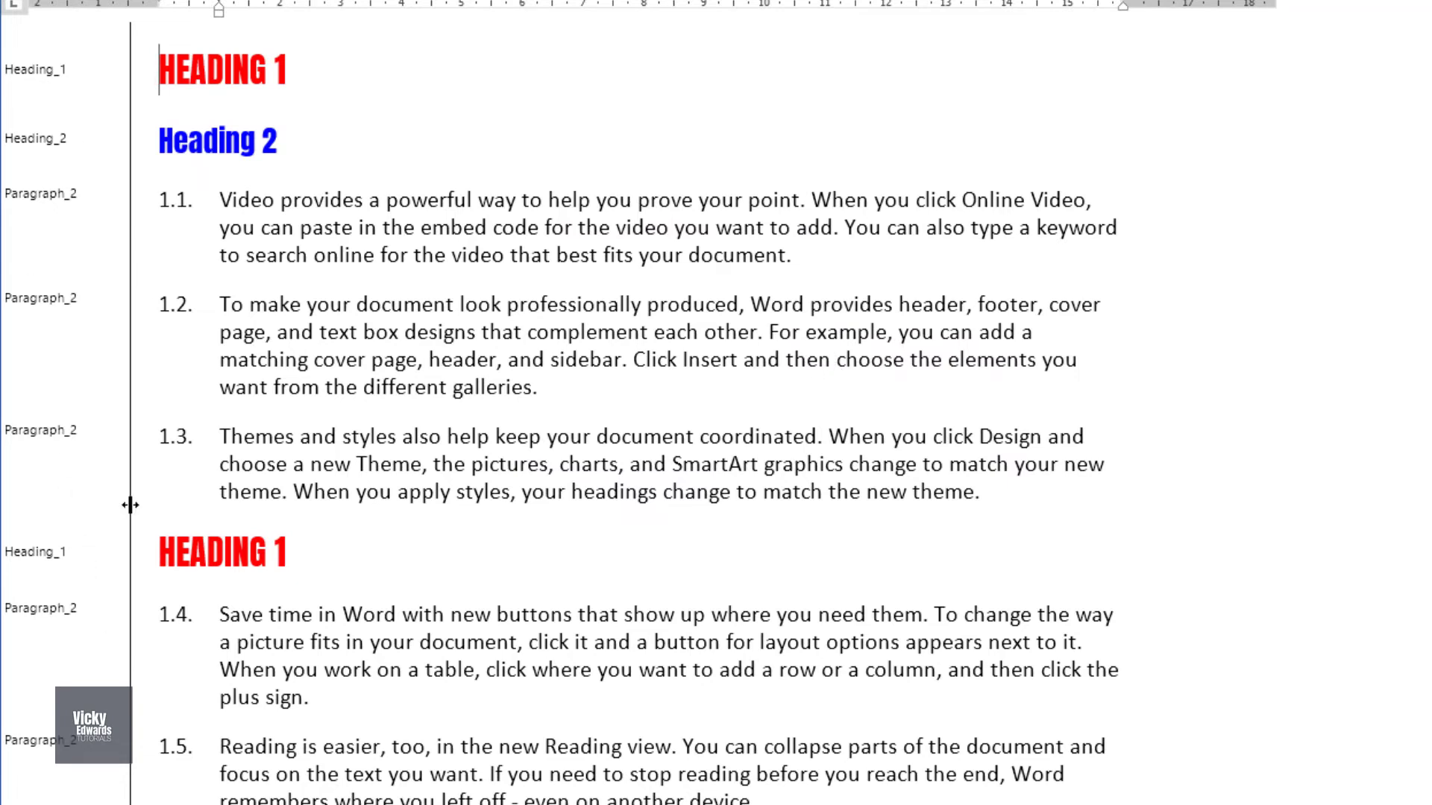